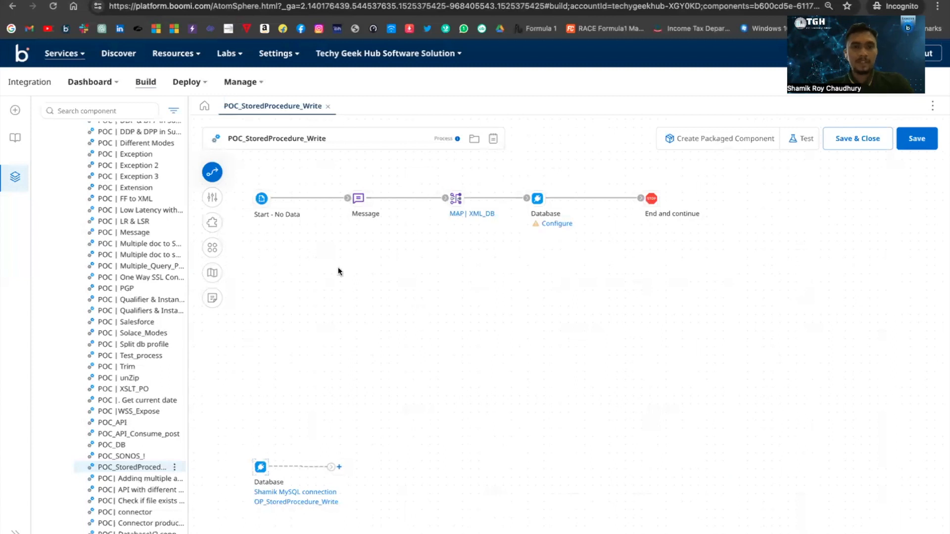
mouse_move(347, 211)
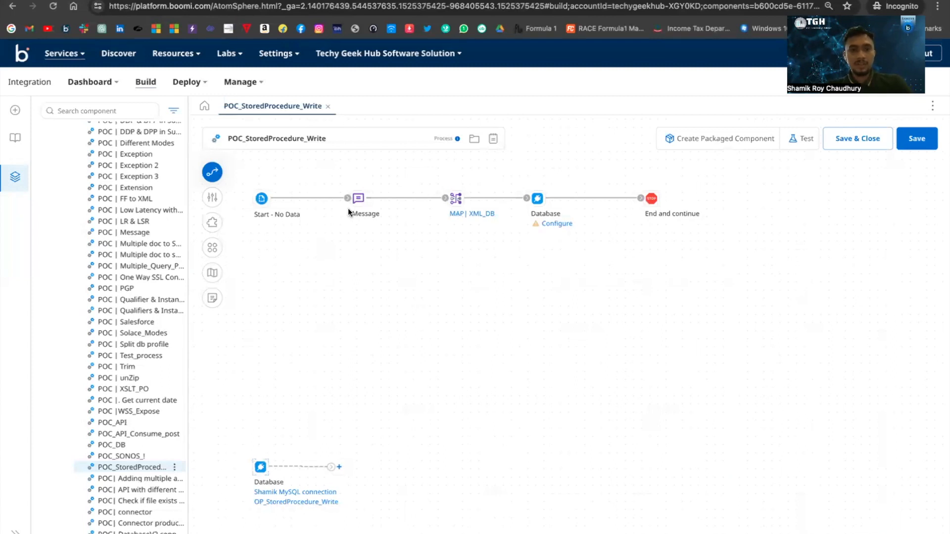
Review the Message step's sample Employees XML payload in the Boomi process
click(358, 198)
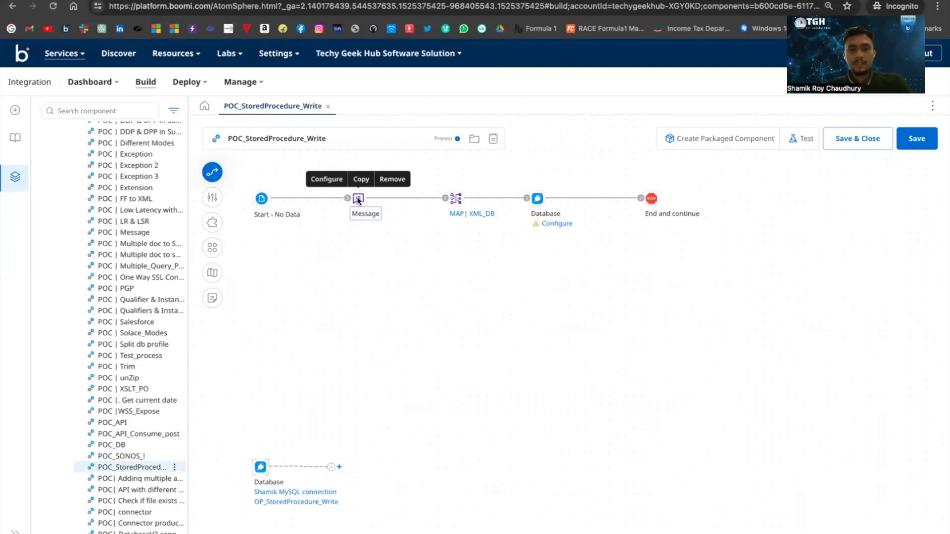
click(325, 179)
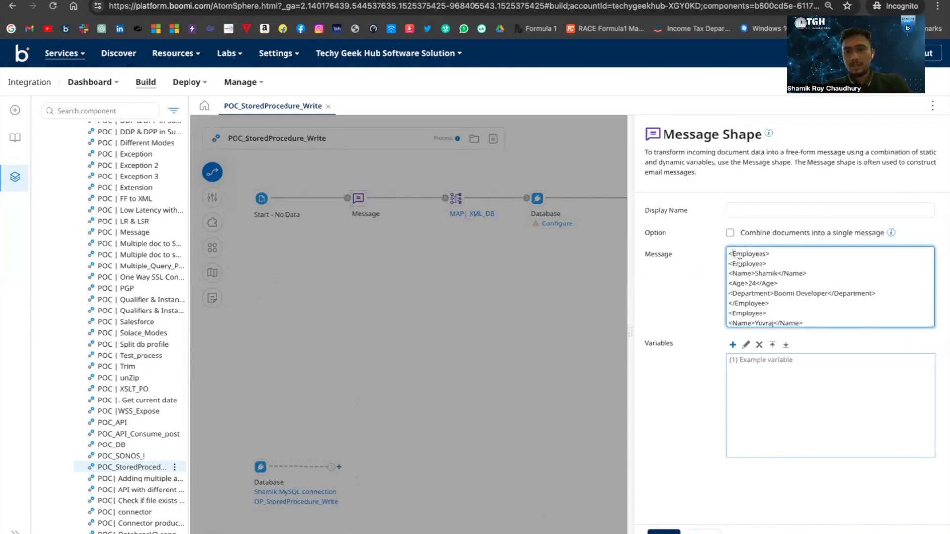
click(729, 254)
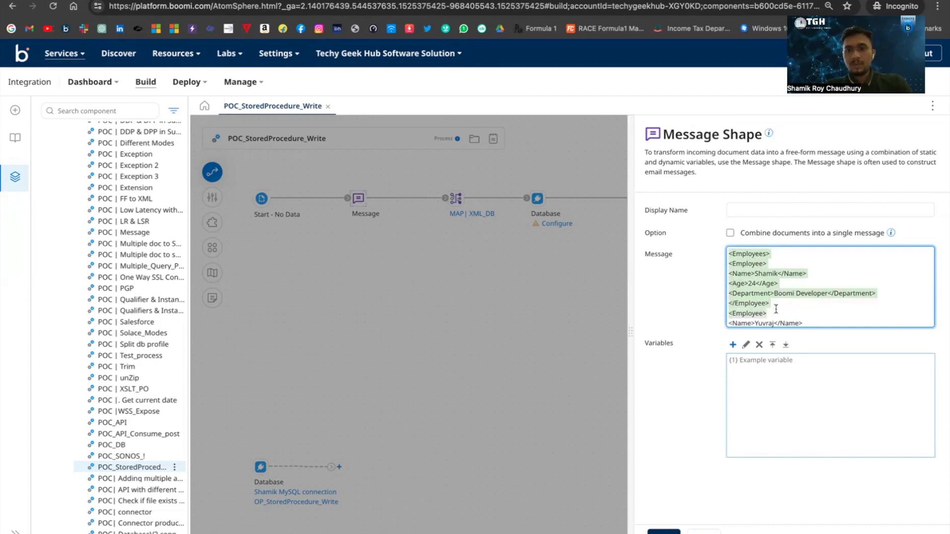
scroll(down, 3)
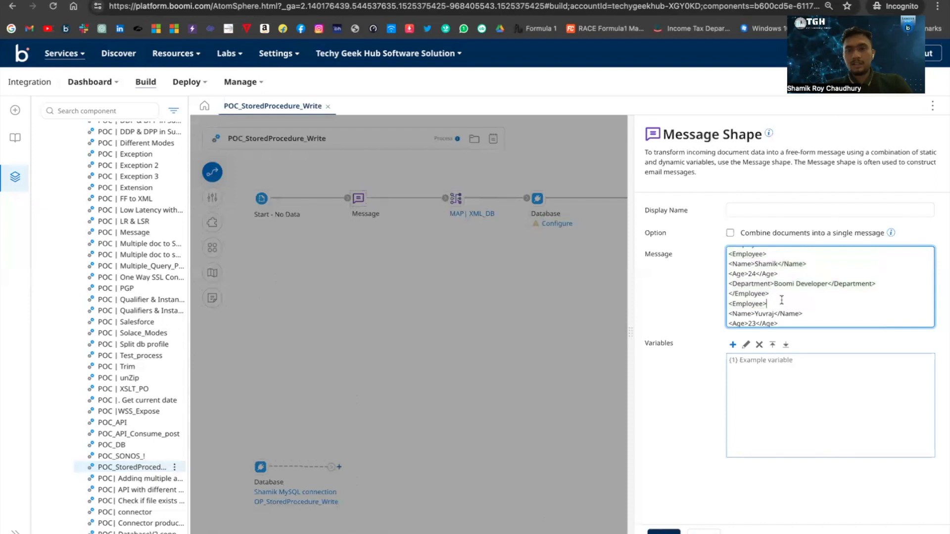
text(<Employees>)
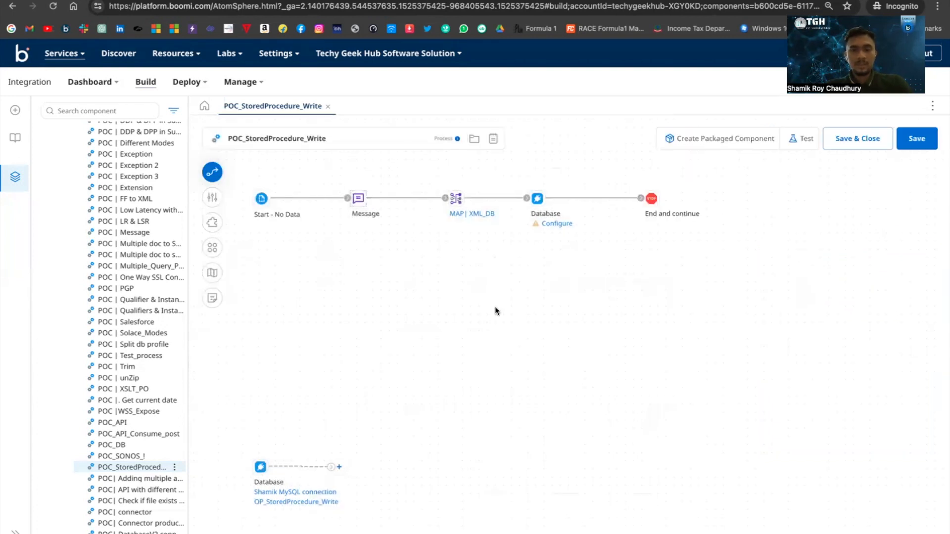
mouse_move(473, 243)
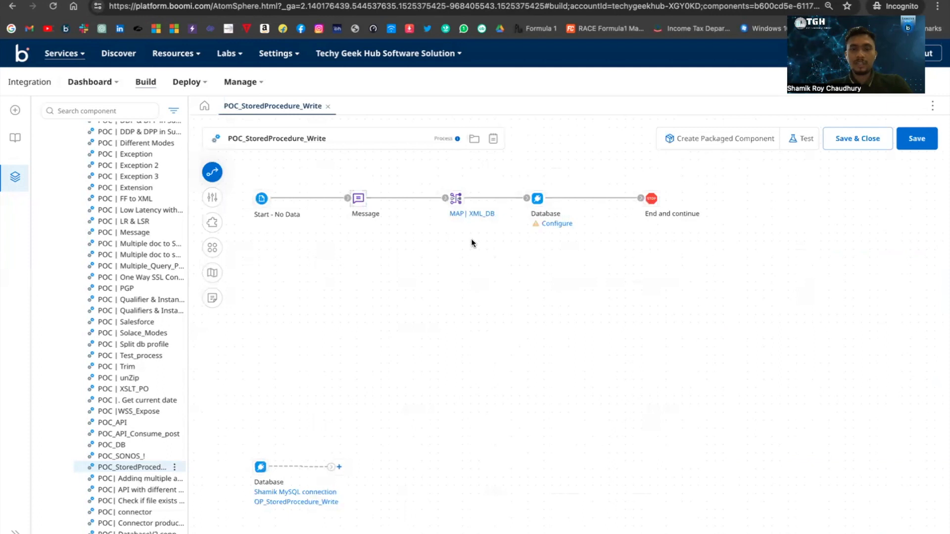
Review the XML_DB map and return to the process canvas
click(473, 214)
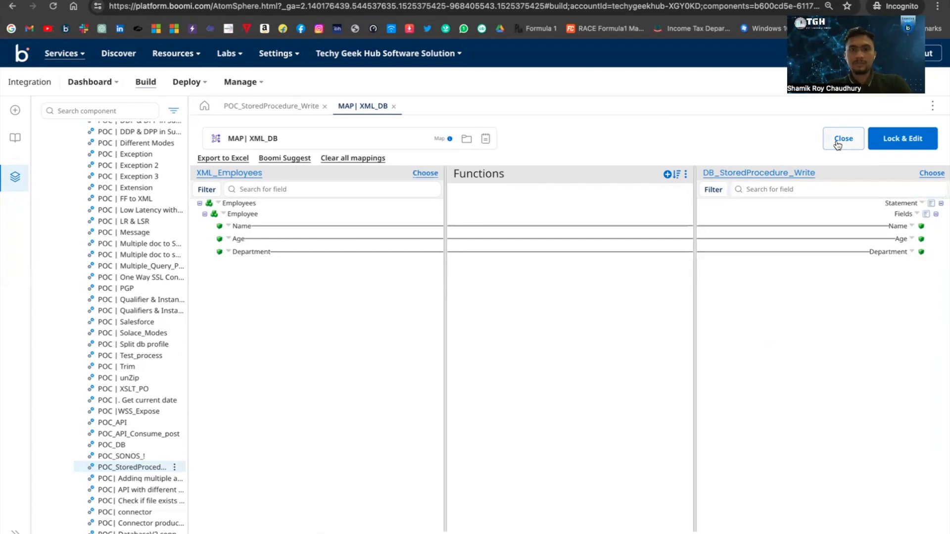
click(842, 138)
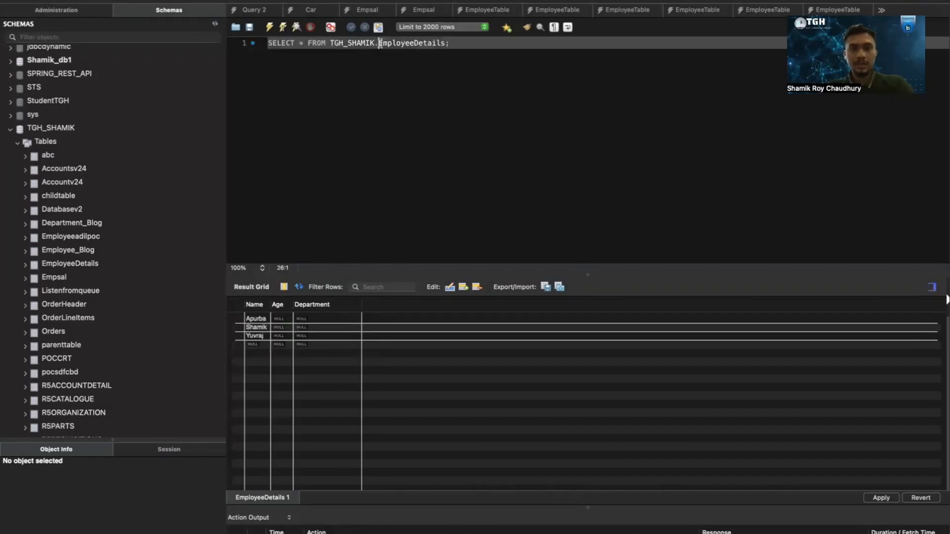
In Workbench, expand TGH_SHAMIK's Stored Procedures and view the UpdateEmployeeDetails definition
double_click(411, 42)
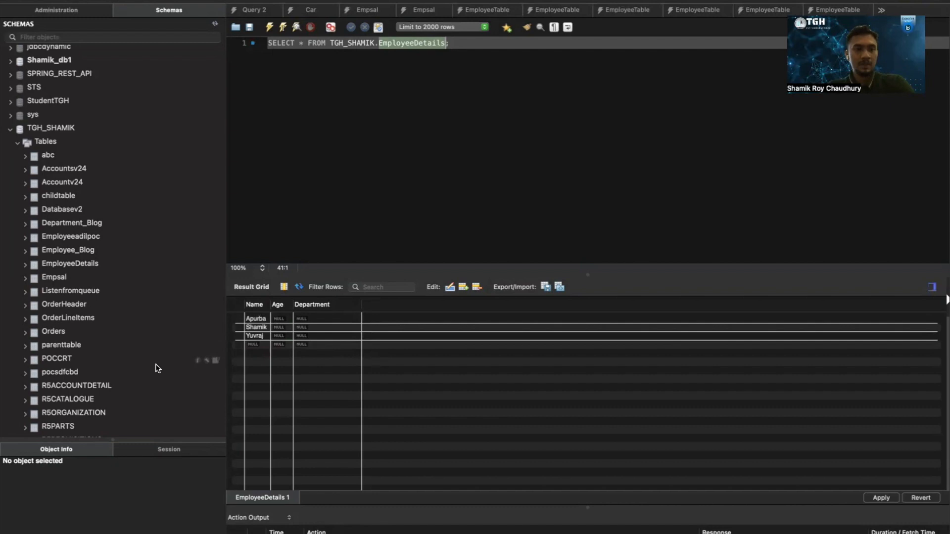
scroll(down, 3)
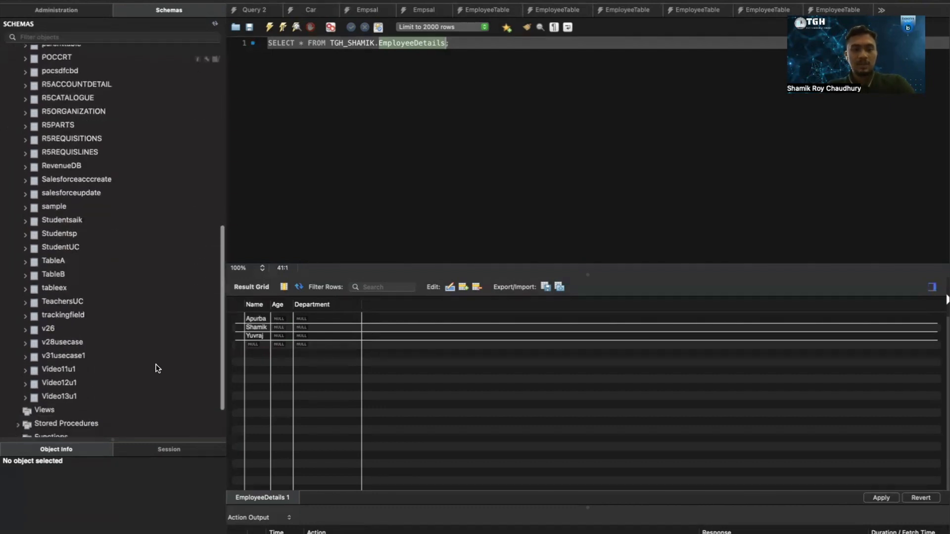
scroll(down, 3)
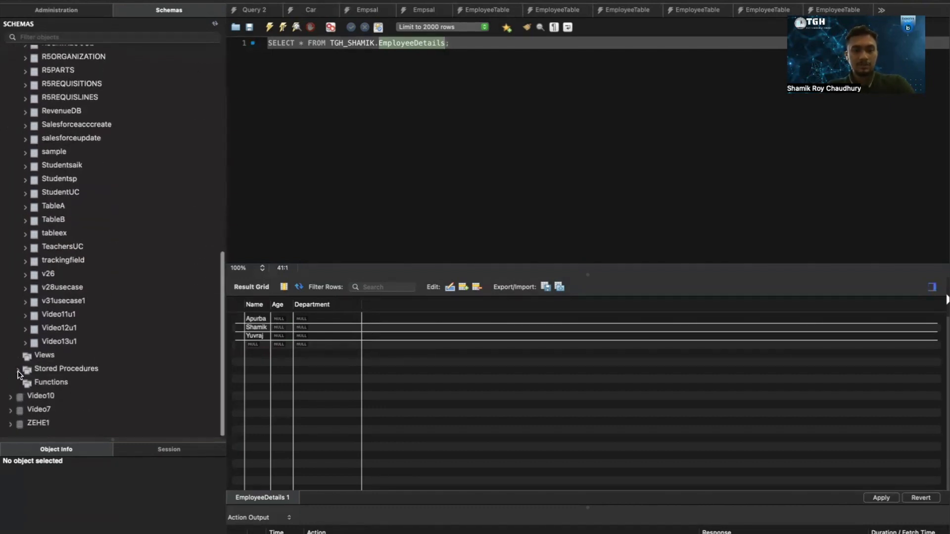
click(18, 368)
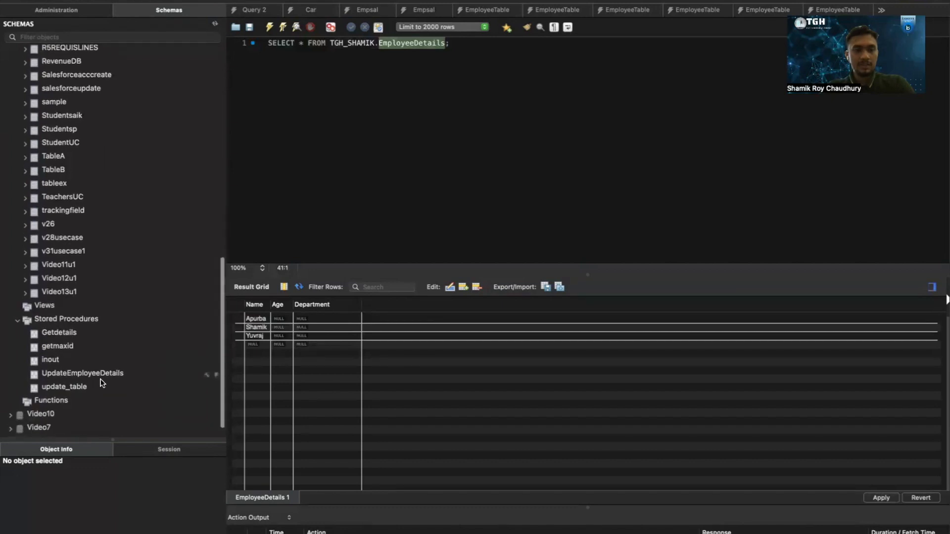
mouse_move(105, 377)
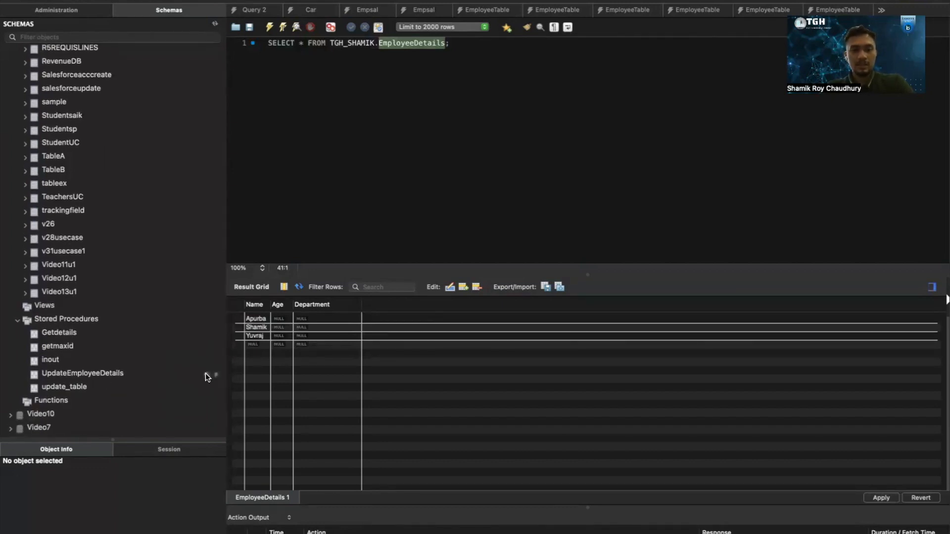
double_click(82, 373)
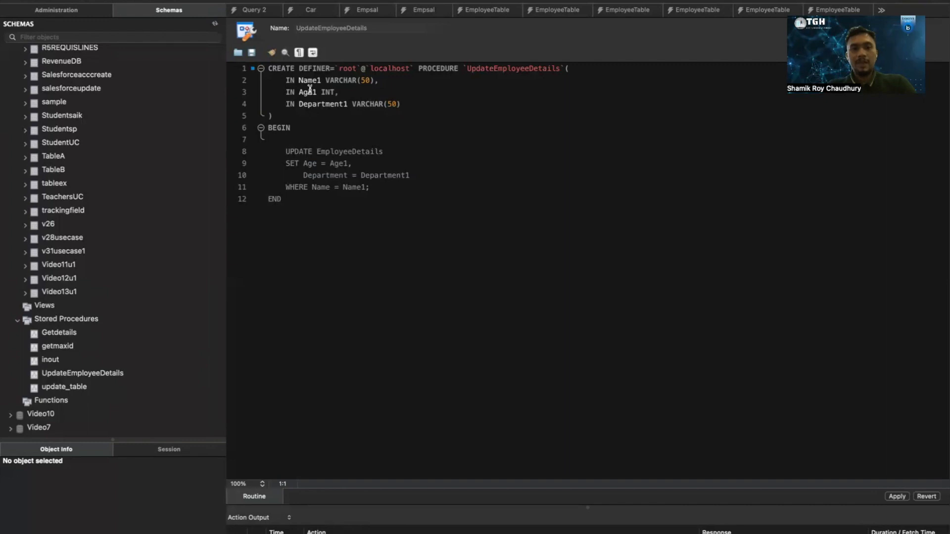
mouse_move(313, 103)
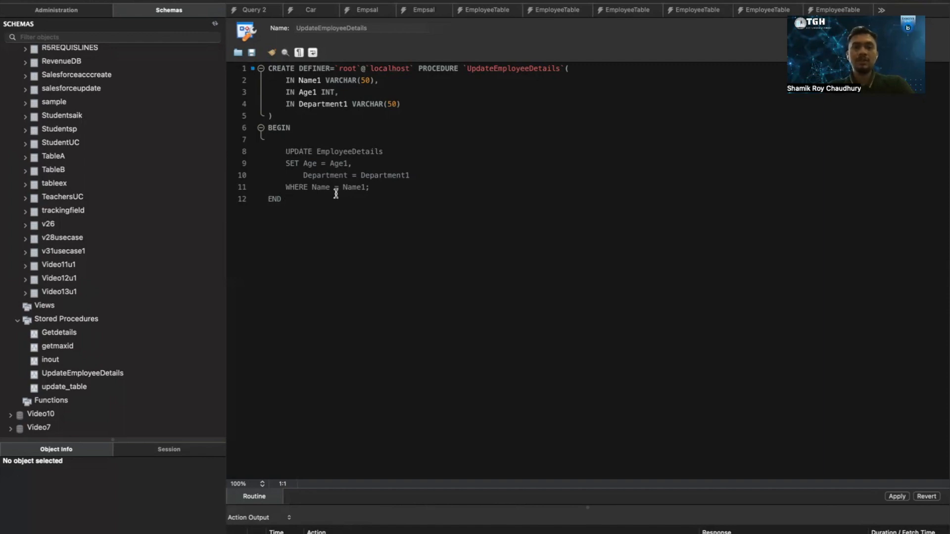
mouse_move(384, 203)
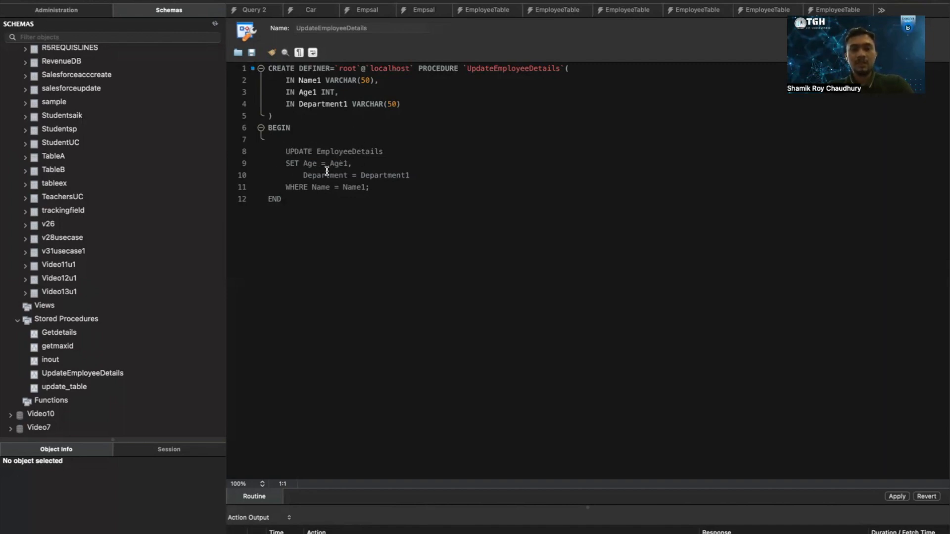
mouse_move(397, 180)
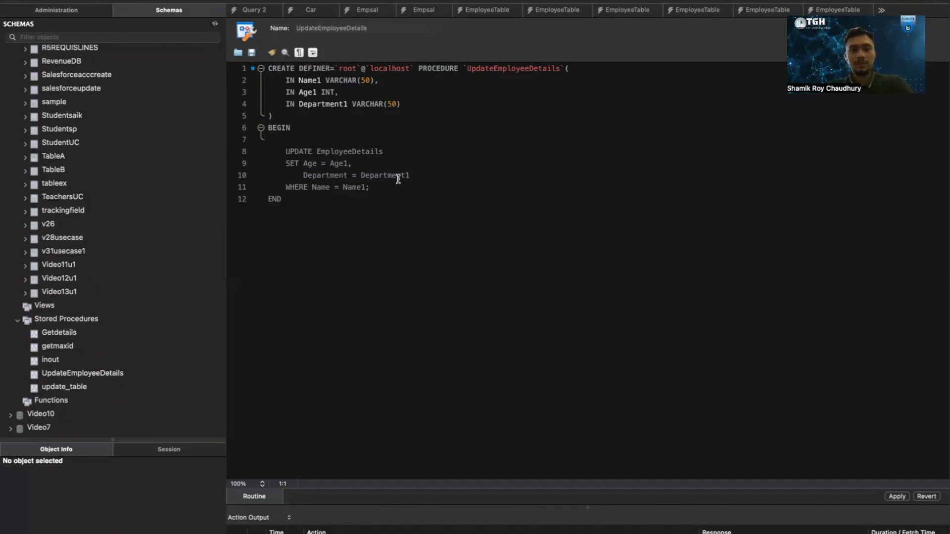
mouse_move(318, 191)
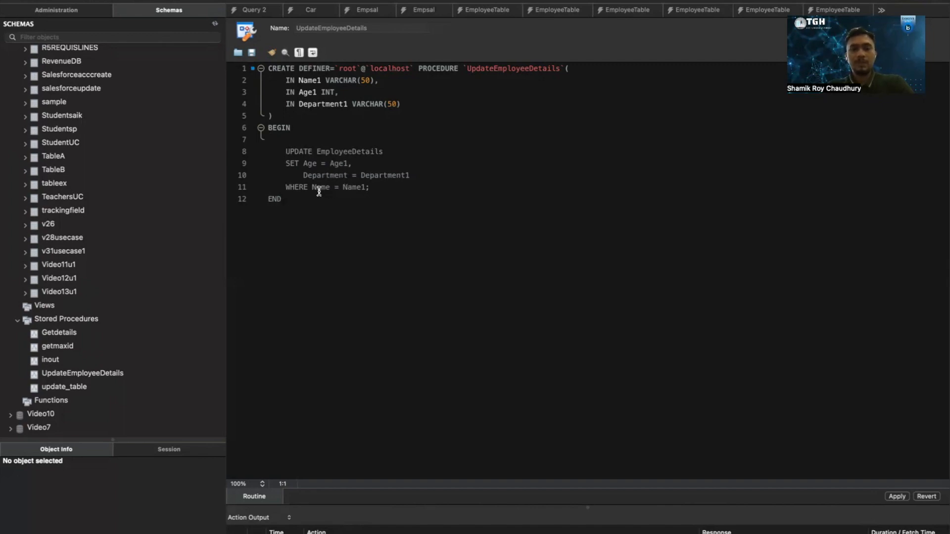
mouse_move(352, 188)
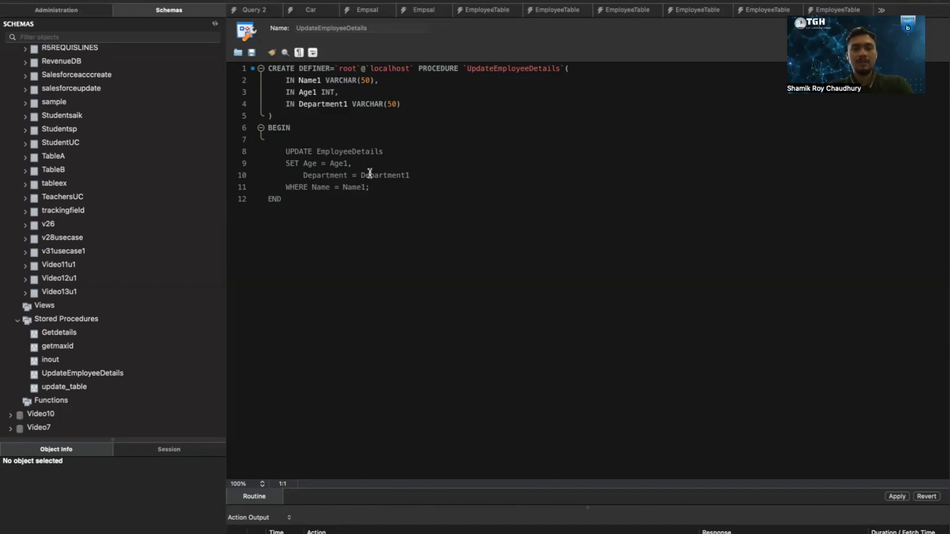
mouse_move(453, 196)
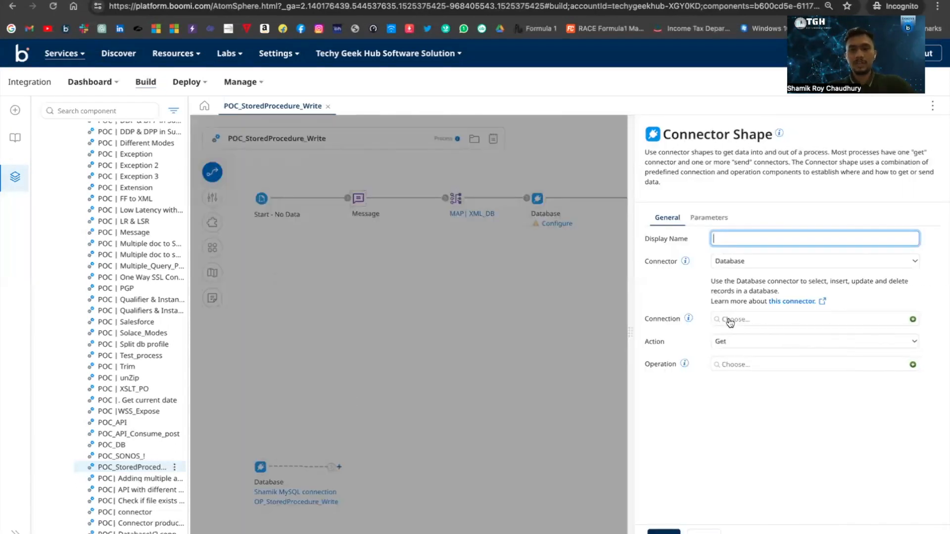
Set the Database step to the Shamik MySQL connection with Send action and add a new operation
click(787, 319)
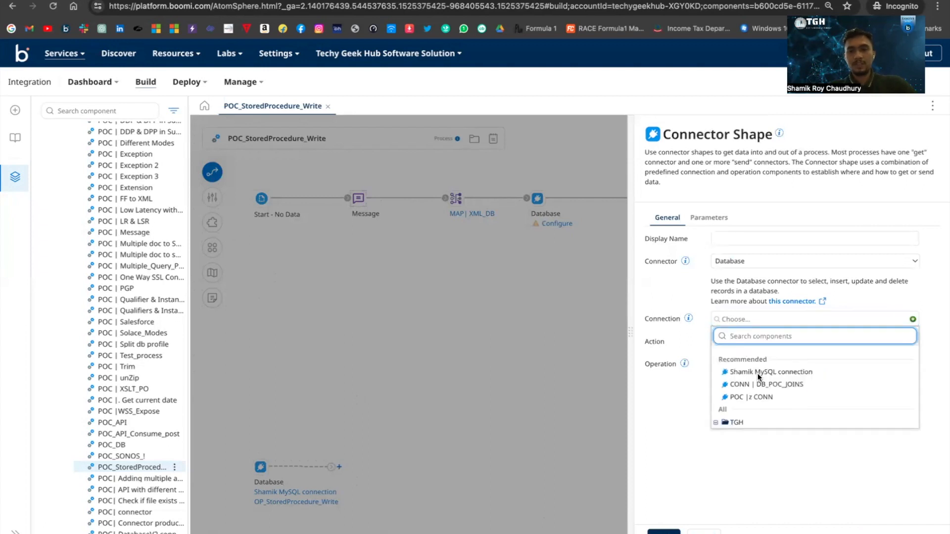
click(770, 372)
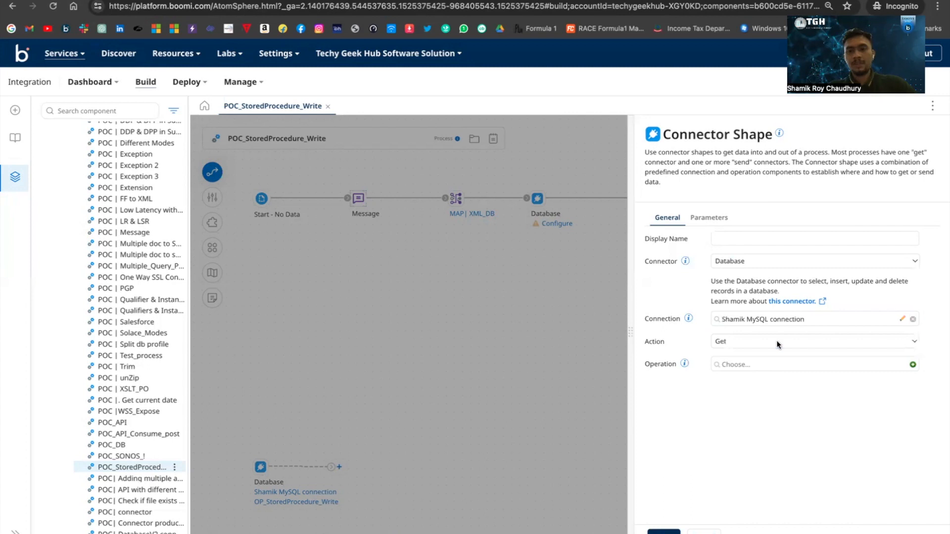
click(813, 341)
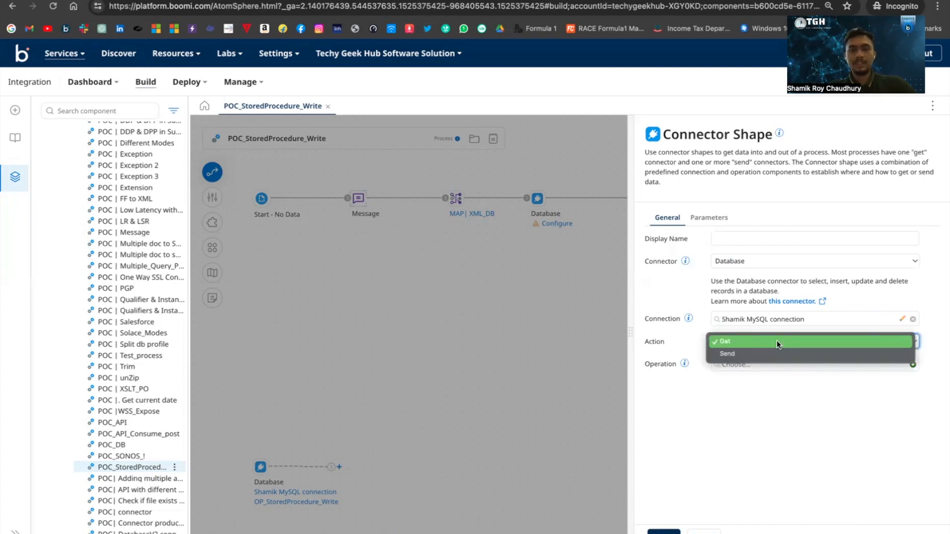
click(727, 355)
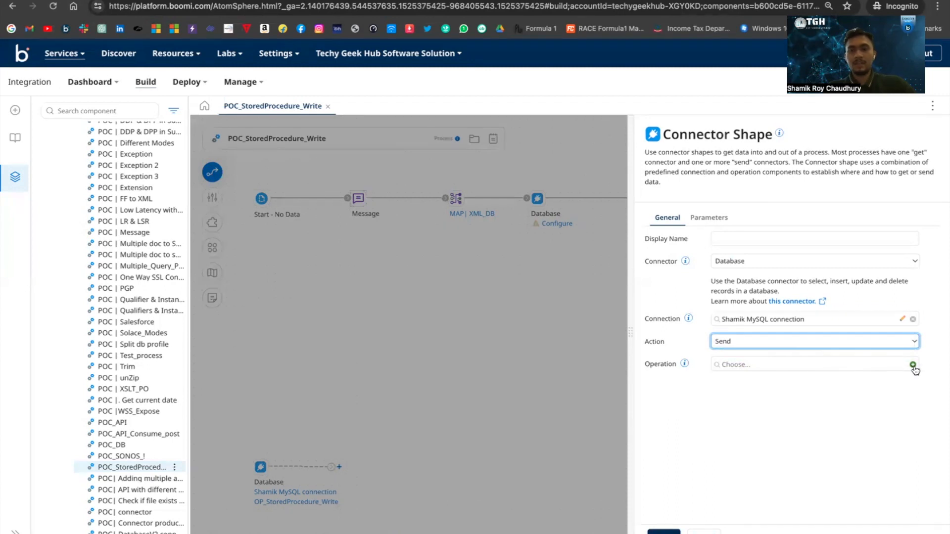
click(913, 364)
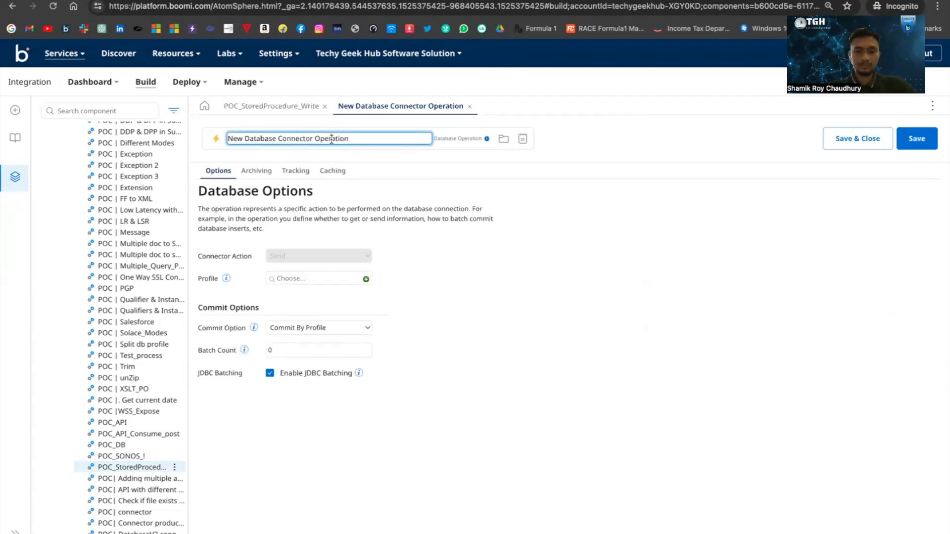
Name the operation OP_SP_write and add a new database profile for it
text(OP_SP_write)
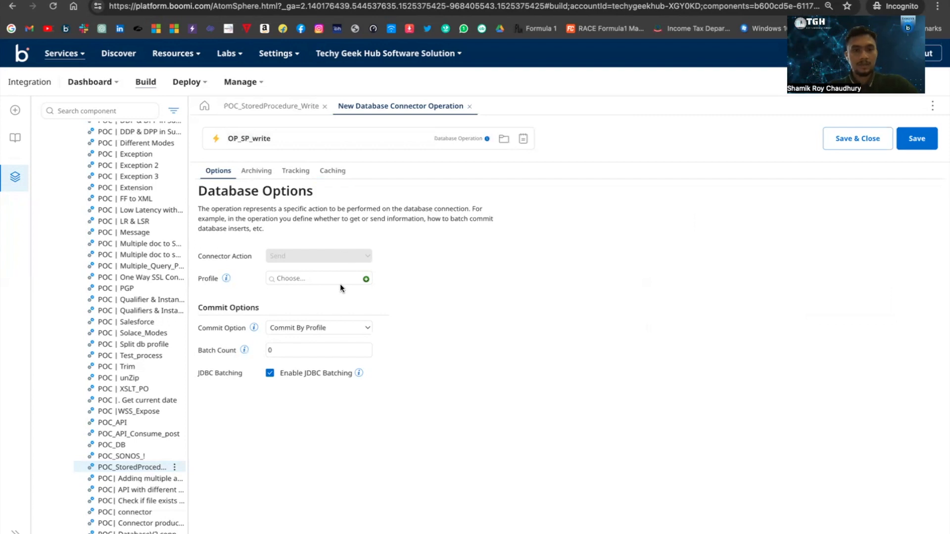
click(365, 279)
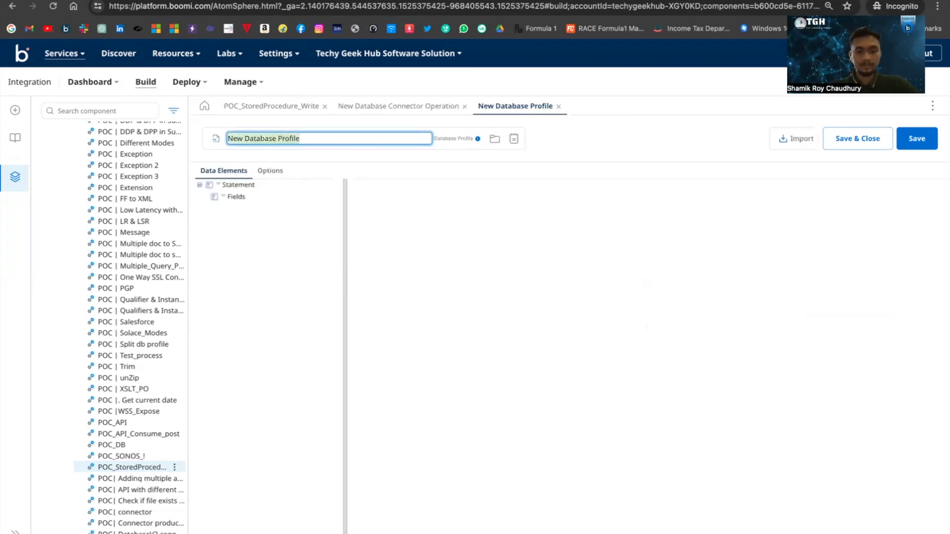
Name the profile DB_SP_Write and set its statement type to Stored Procedure Write
text(DB_SP_Write)
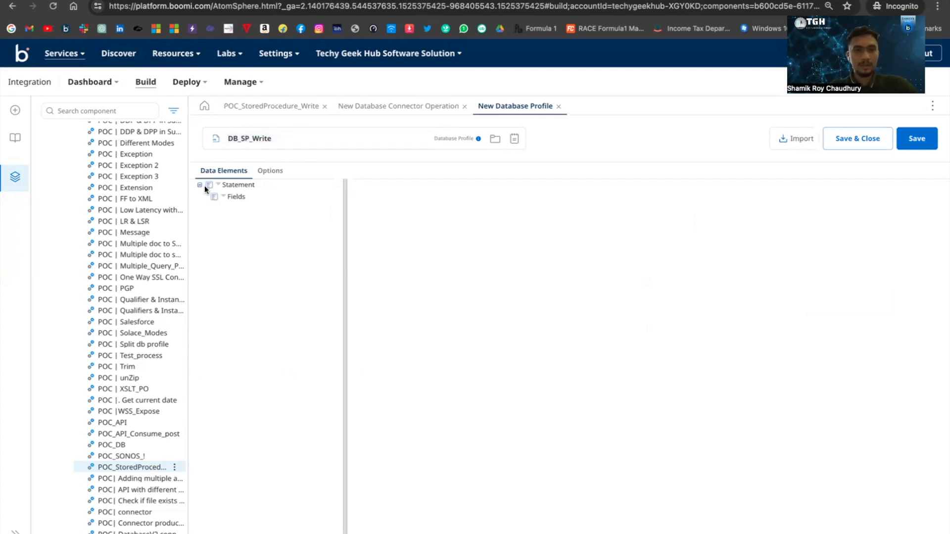
click(238, 184)
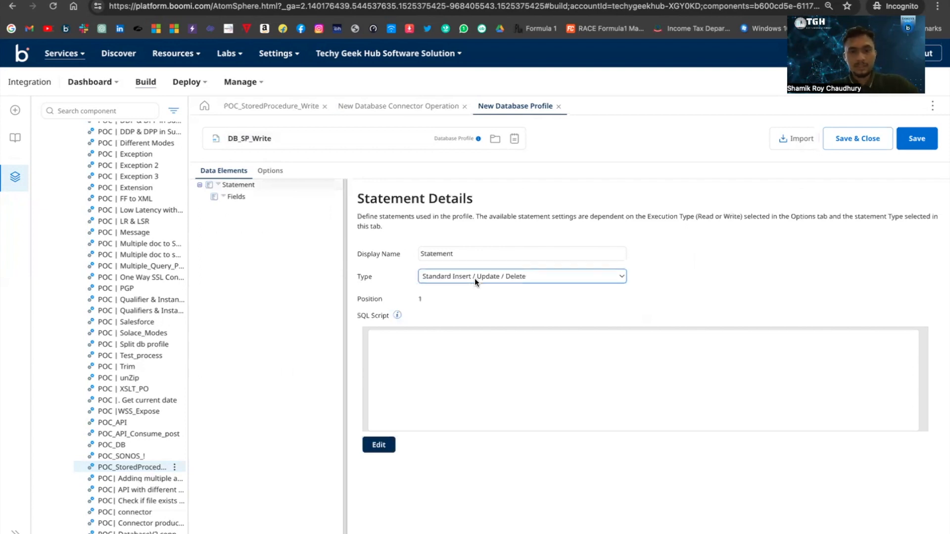
click(521, 276)
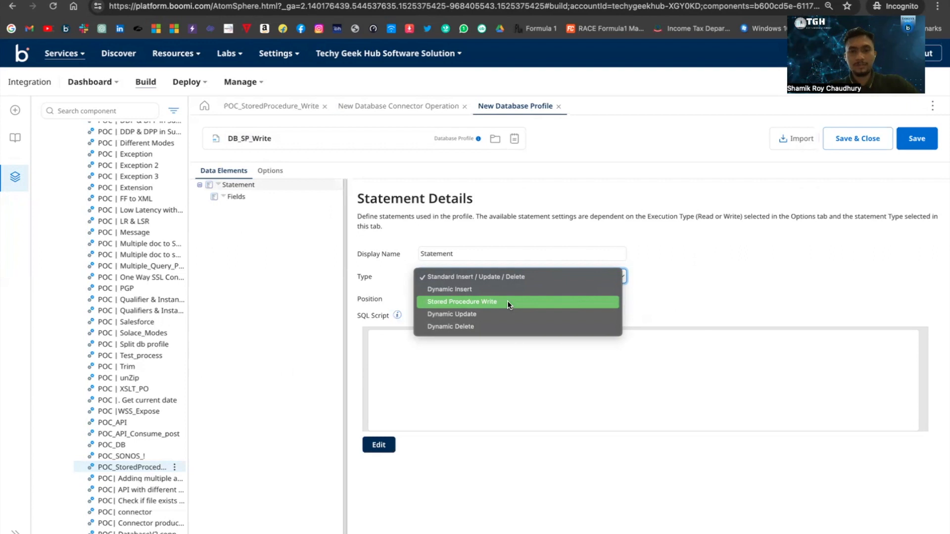
click(462, 301)
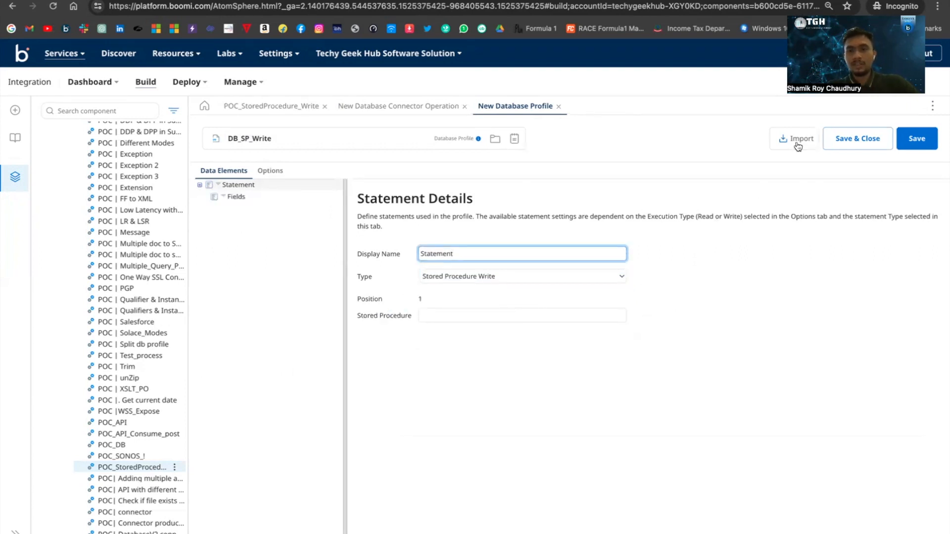
Run the Database Import Wizard through the Shamik atom and MySQL connection to list stored procedures
click(797, 138)
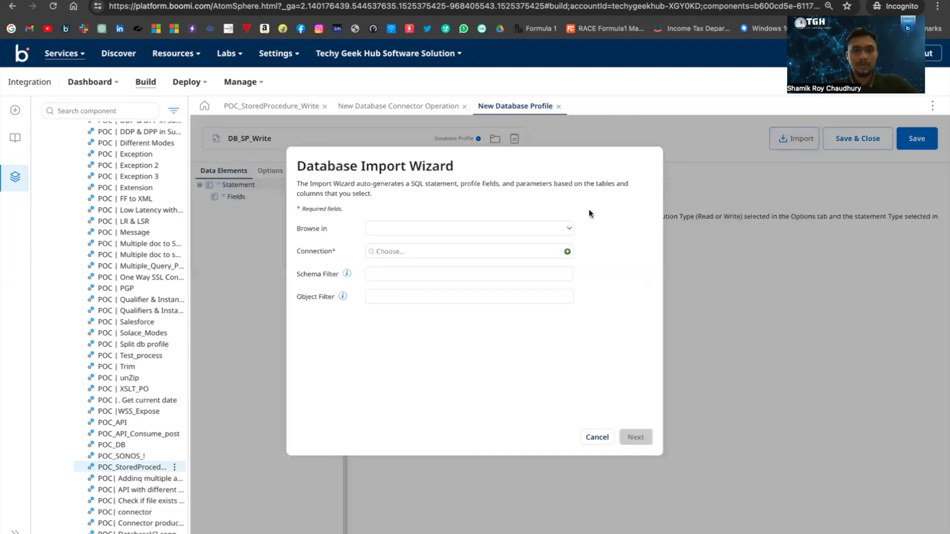
click(467, 229)
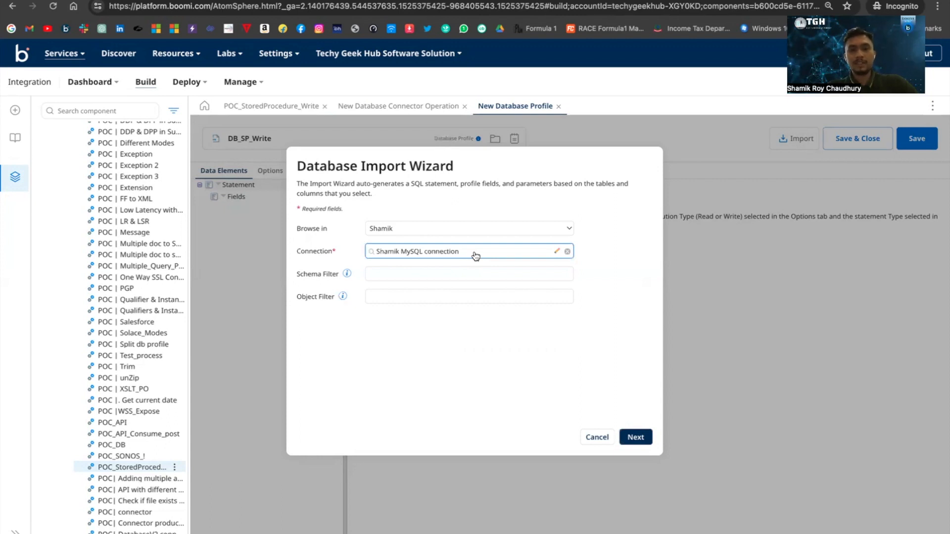
click(468, 274)
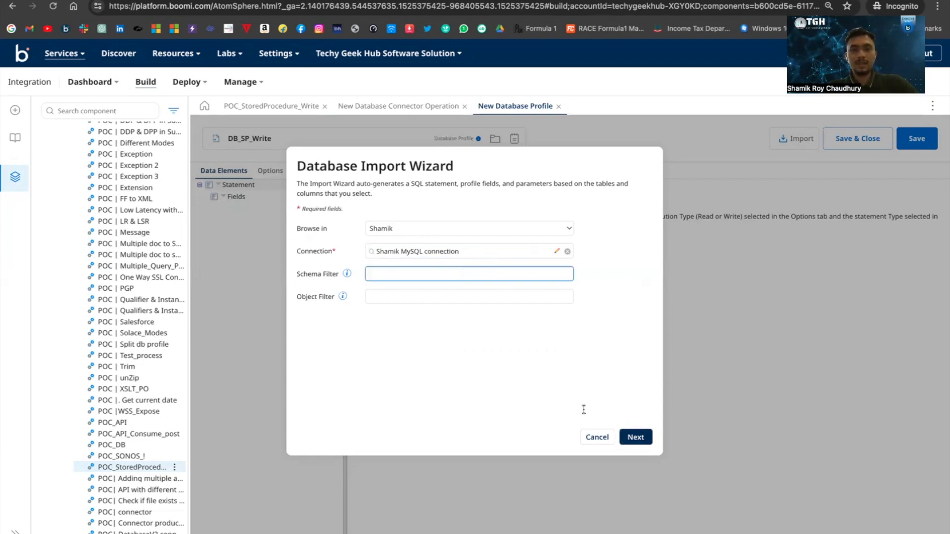
click(635, 436)
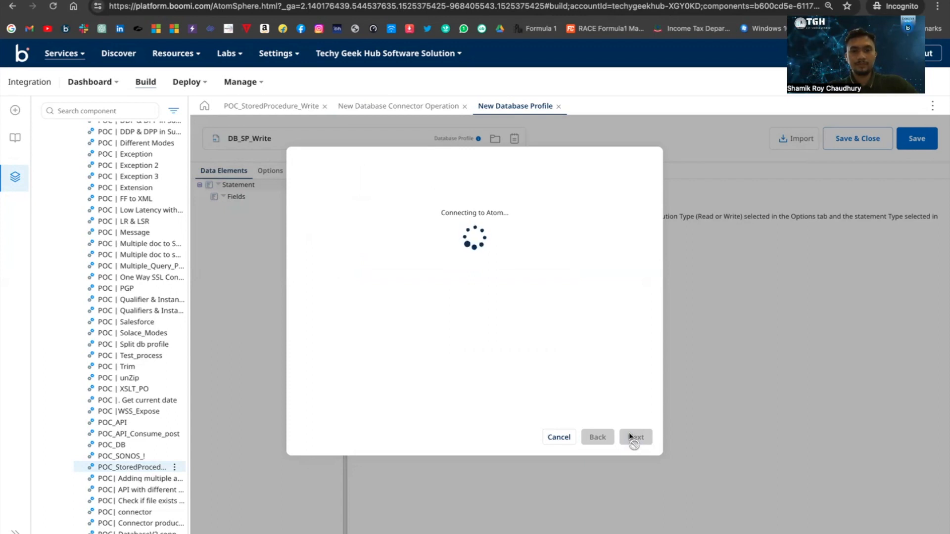
click(635, 436)
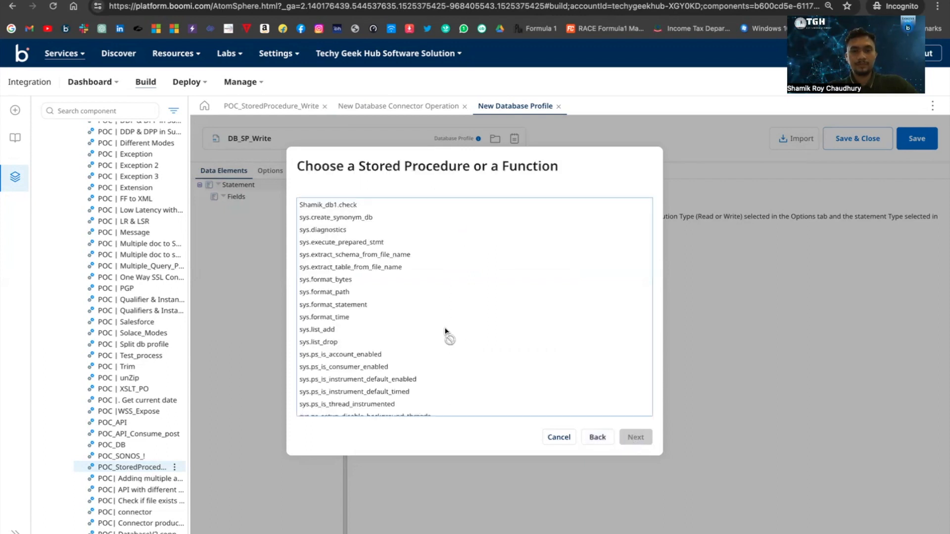
Import all fields (Name1, Age1, Department1) of TGH_SHAMIK.UpdateEmployeeDetails into the profile
scroll(down, 3)
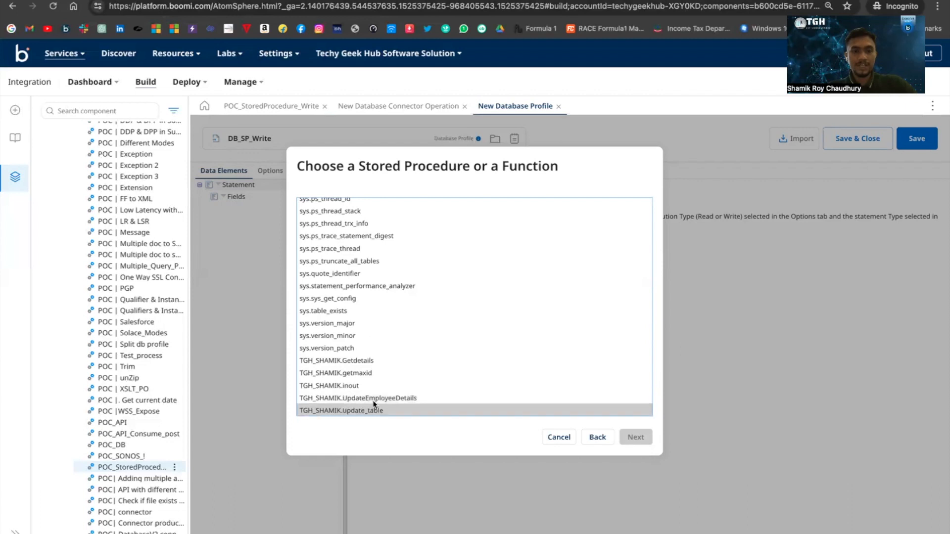
click(357, 398)
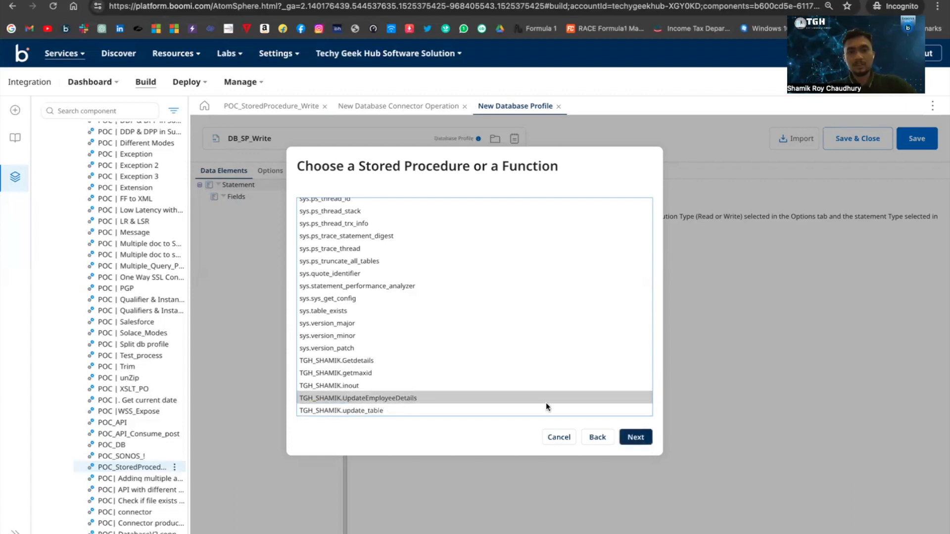
click(635, 436)
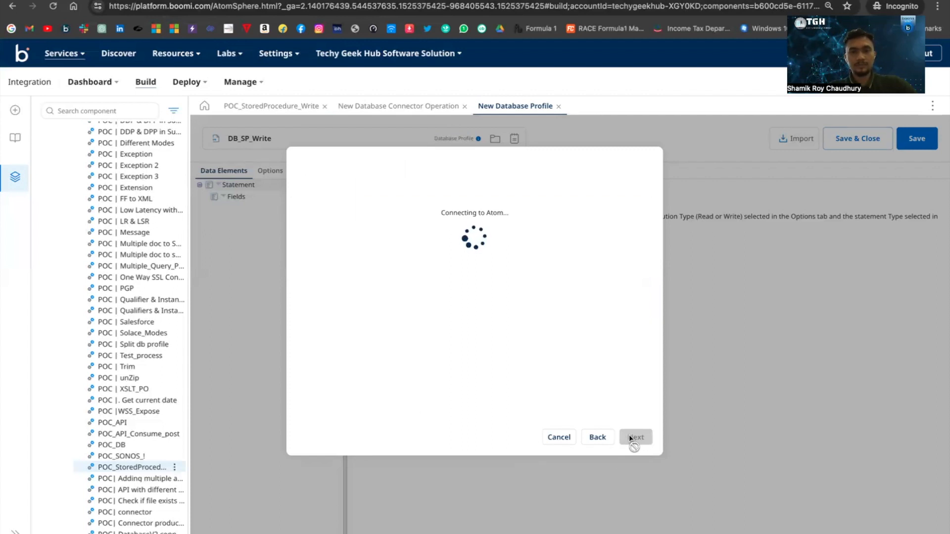
click(635, 436)
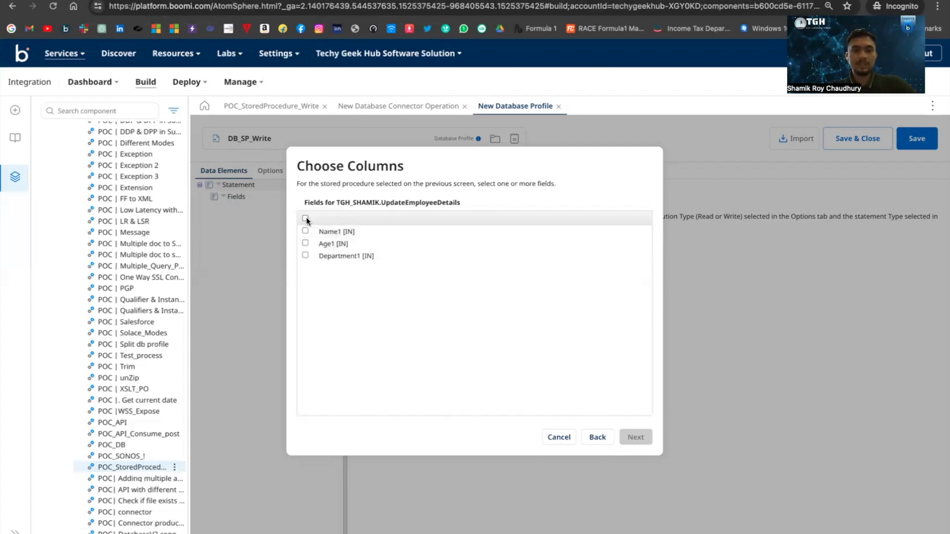
click(305, 218)
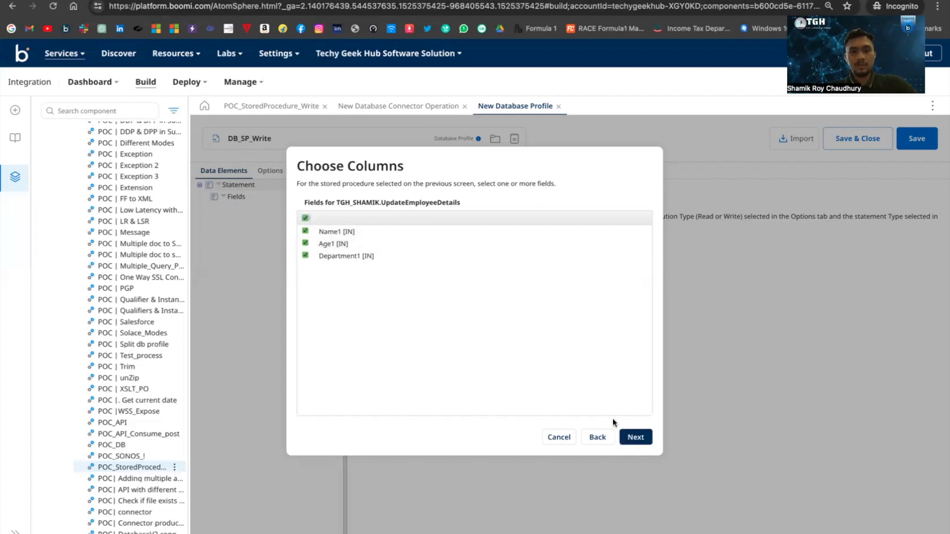
click(635, 436)
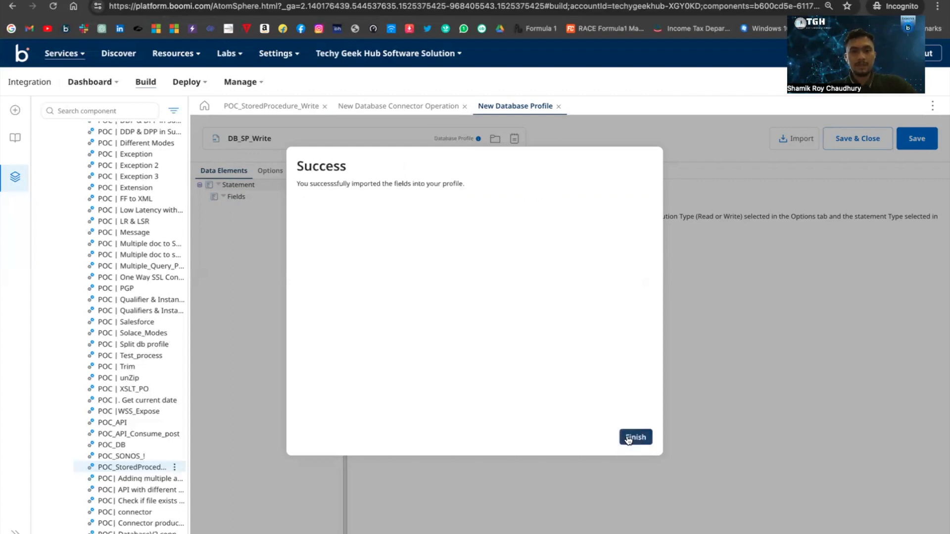
click(634, 437)
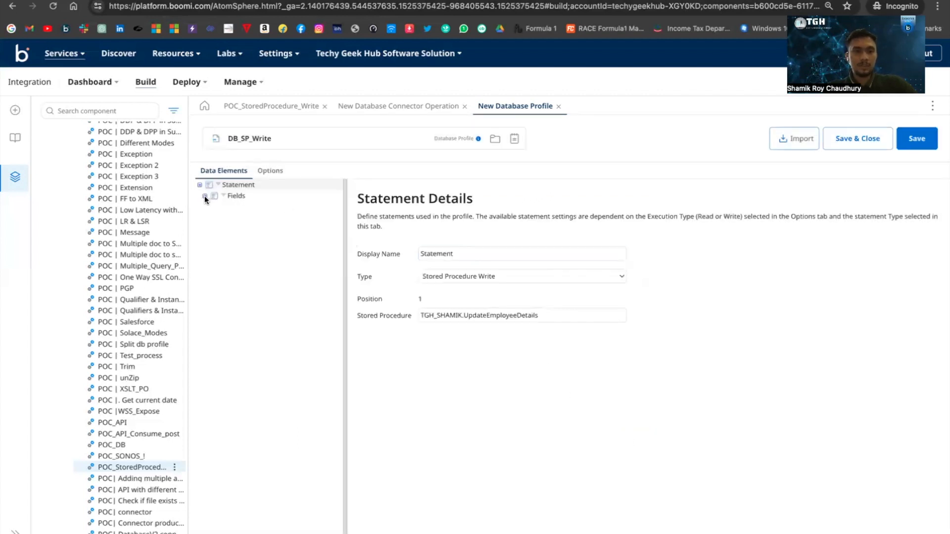
Check the imported Fields, then save and close the DB_SP_Write profile and OP_SP_write operation
click(205, 196)
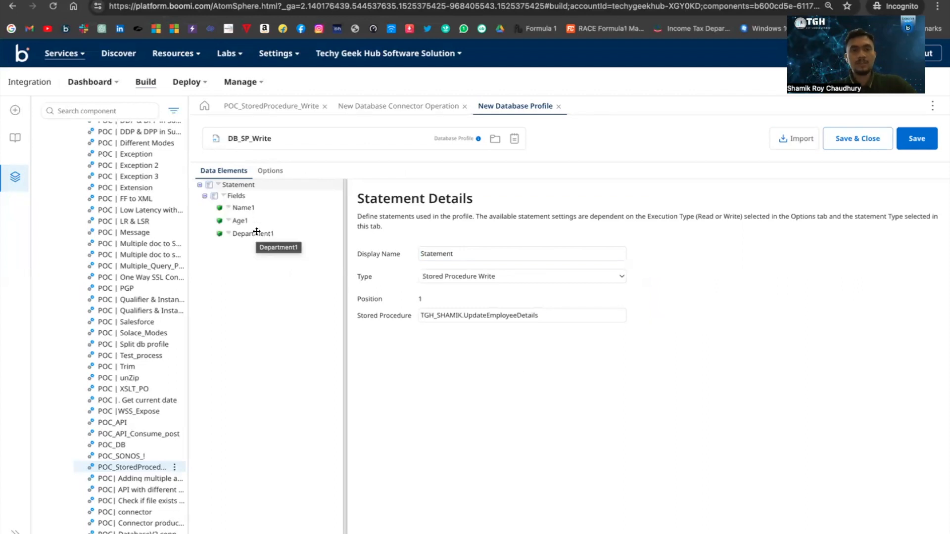
mouse_move(253, 236)
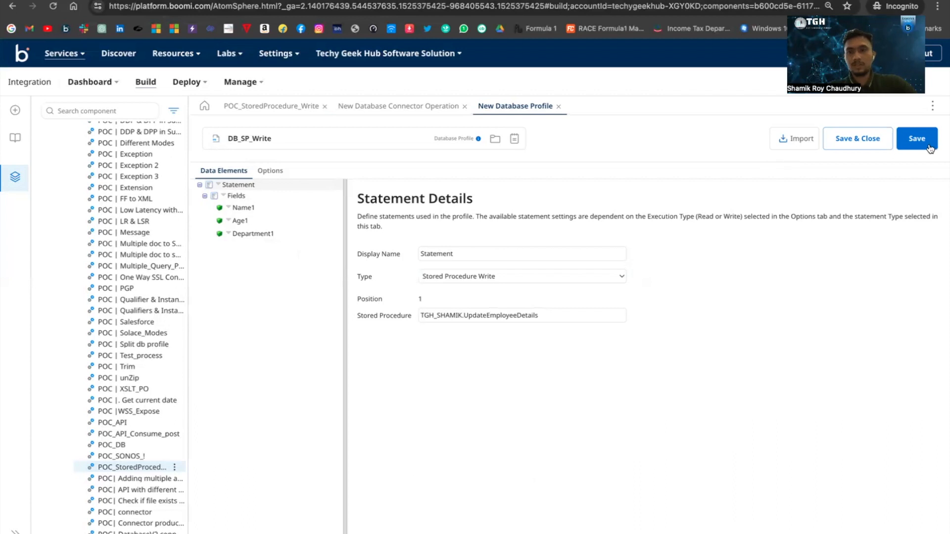
click(916, 138)
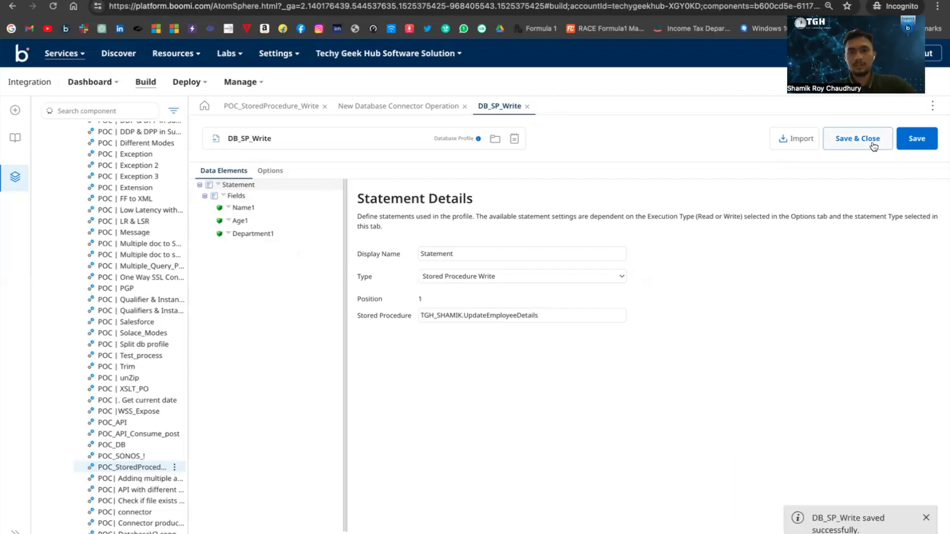
click(399, 106)
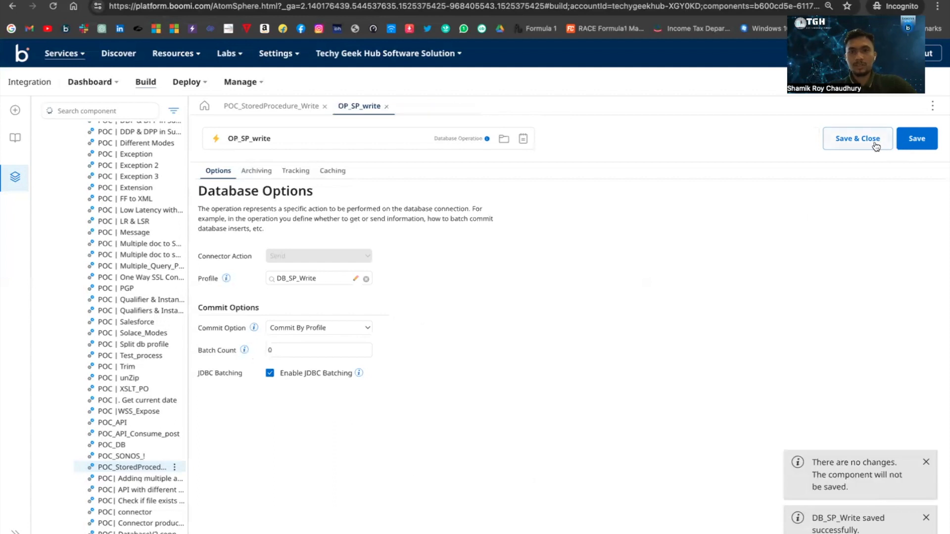
click(857, 139)
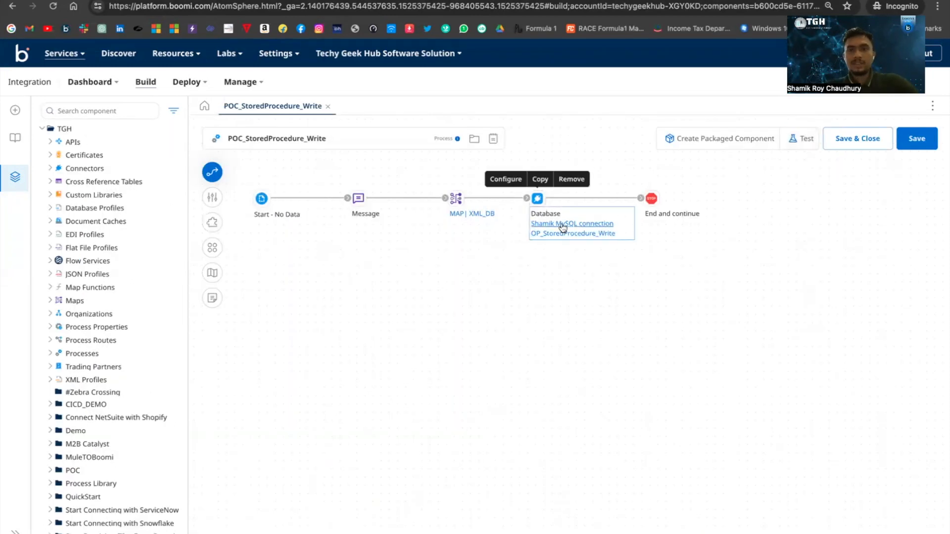
mouse_move(578, 237)
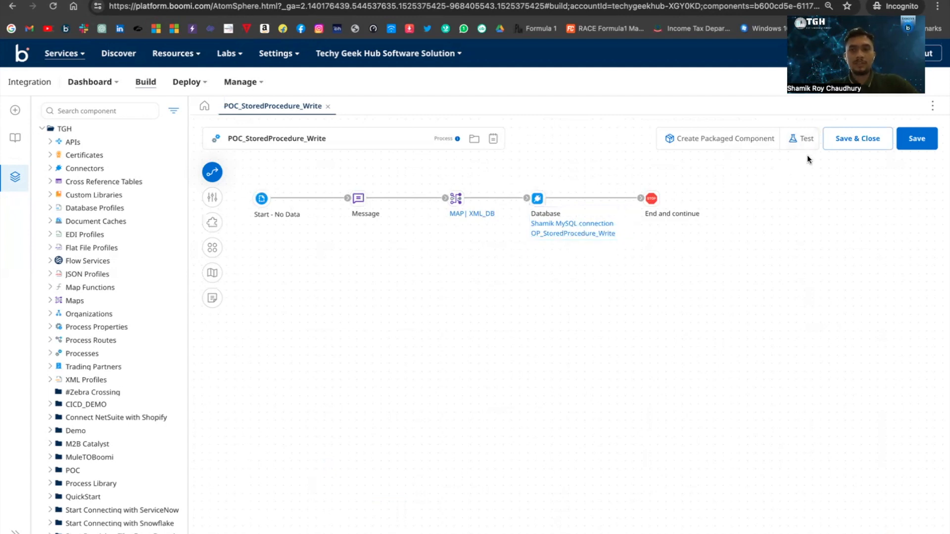
Save the process and launch a test execution on the Shamik atom
click(806, 138)
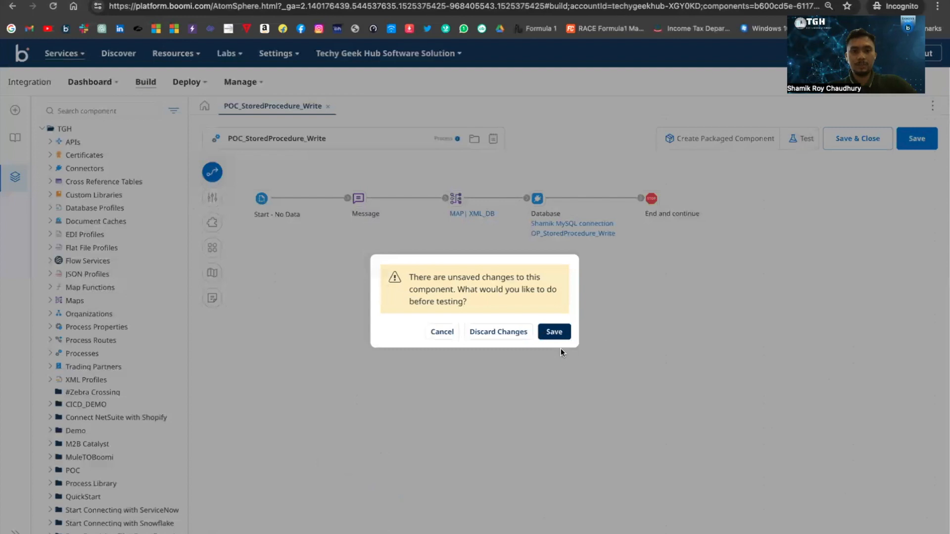
click(552, 331)
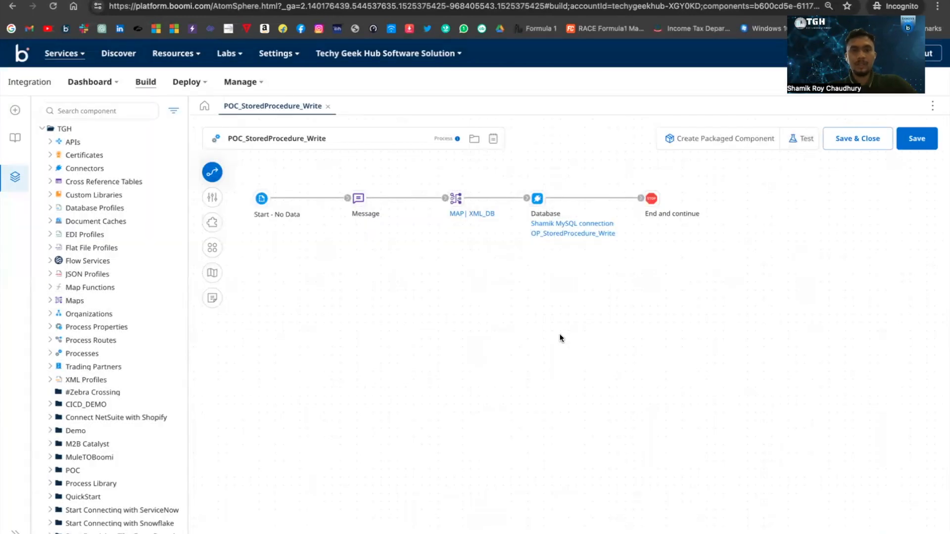
click(805, 138)
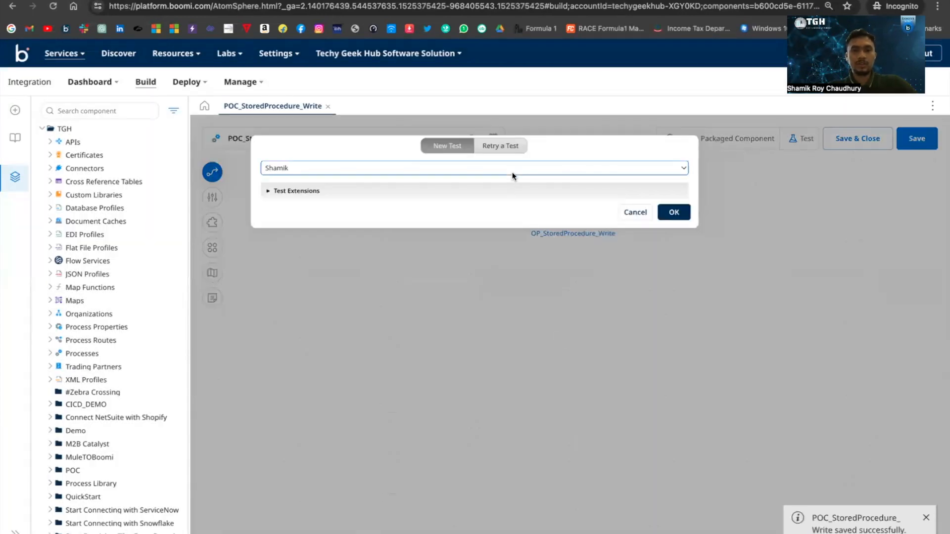
click(683, 169)
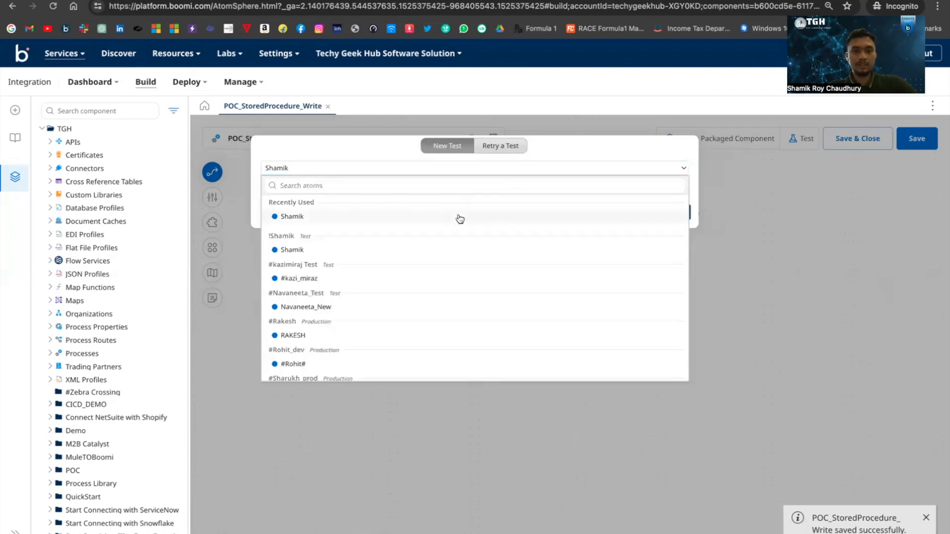
click(291, 216)
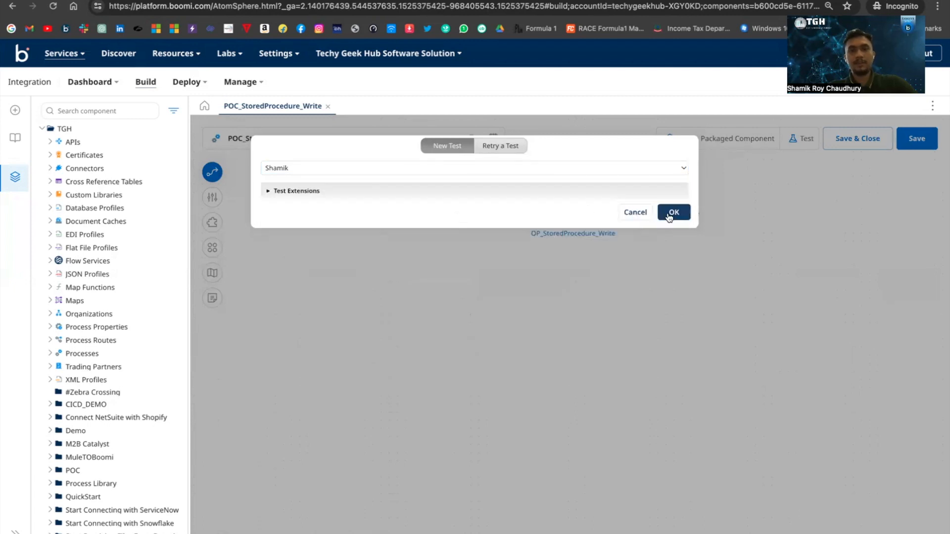
click(673, 211)
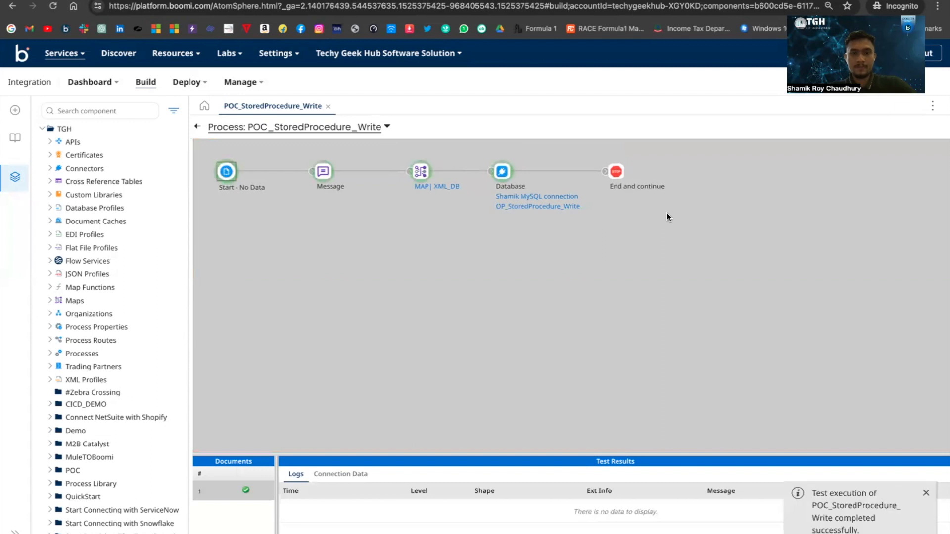
mouse_move(625, 321)
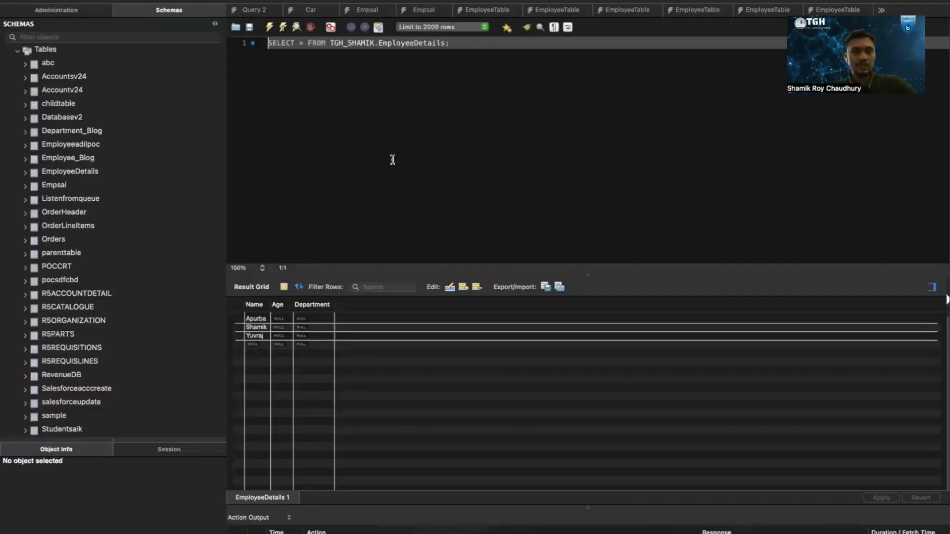
Rerun SELECT * FROM TGH_SHAMIK.EmployeeDetails to see Age and Department now populated
click(298, 287)
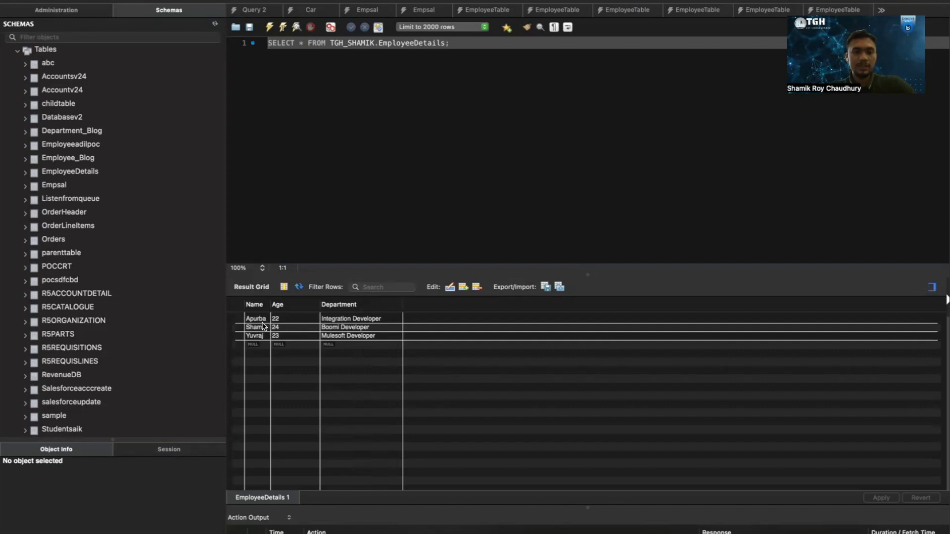
mouse_move(258, 320)
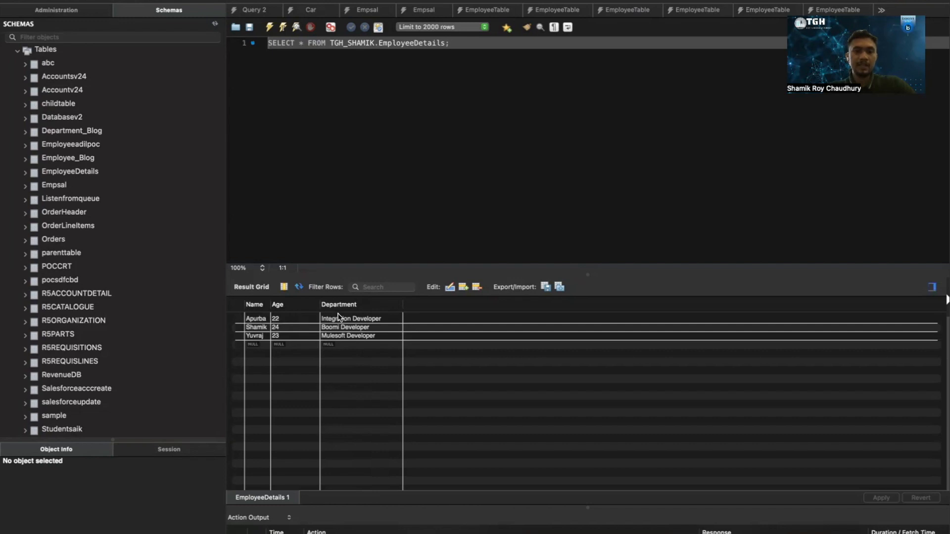
mouse_move(371, 212)
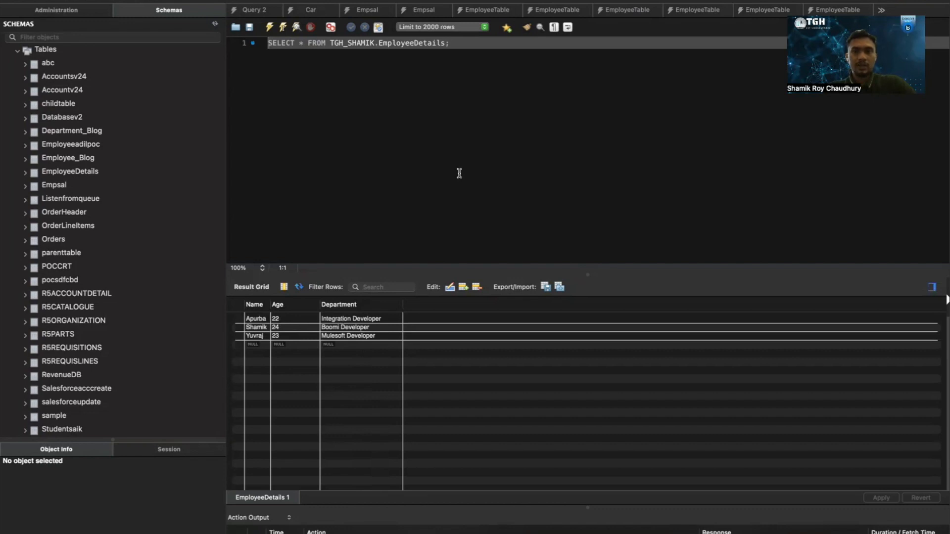
scroll(down, 3)
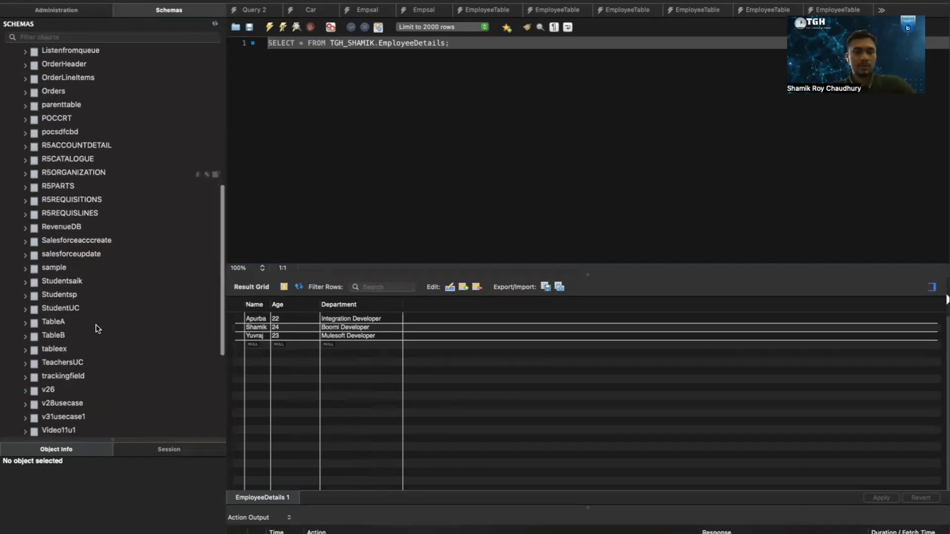
scroll(down, 3)
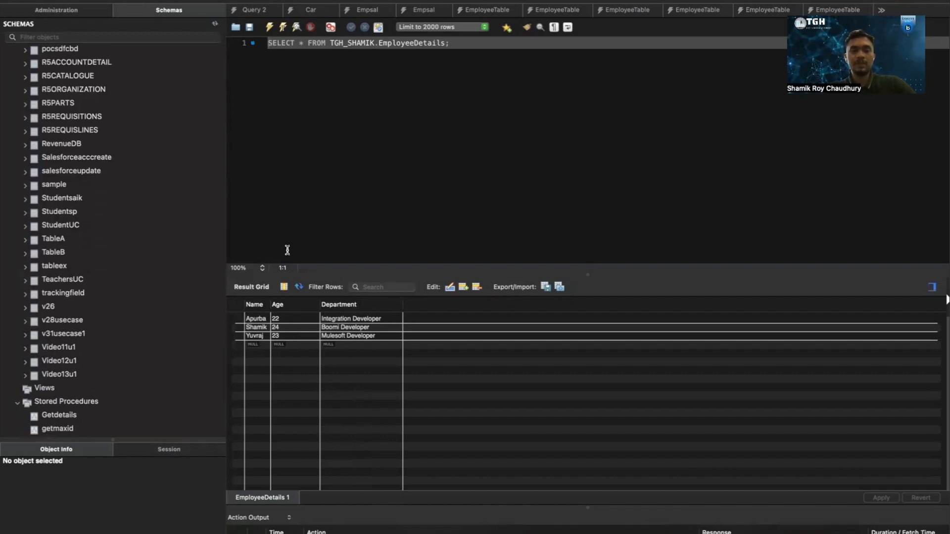
mouse_move(443, 250)
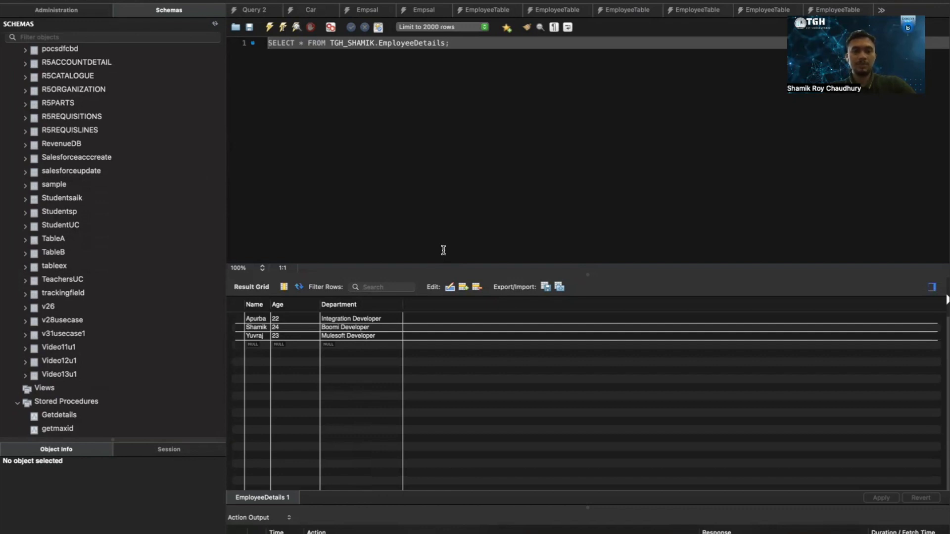
mouse_move(523, 366)
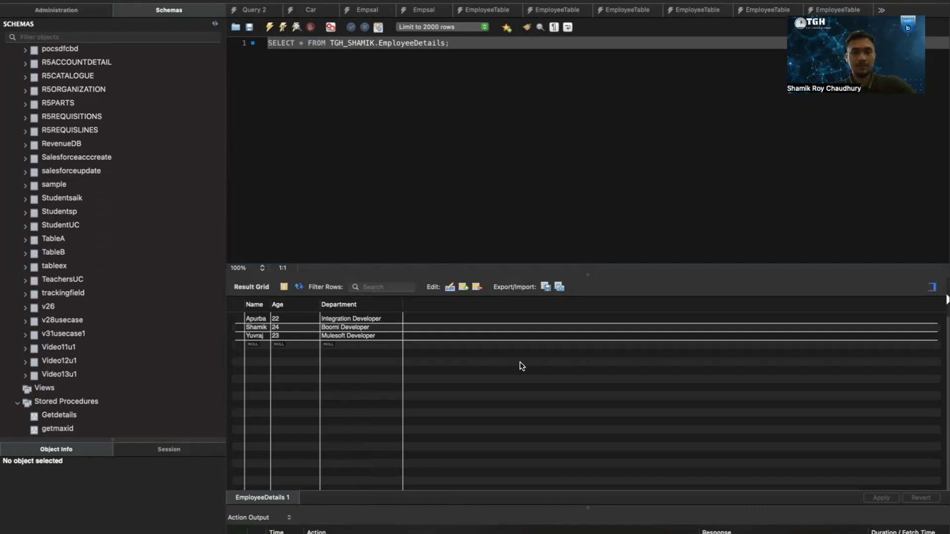